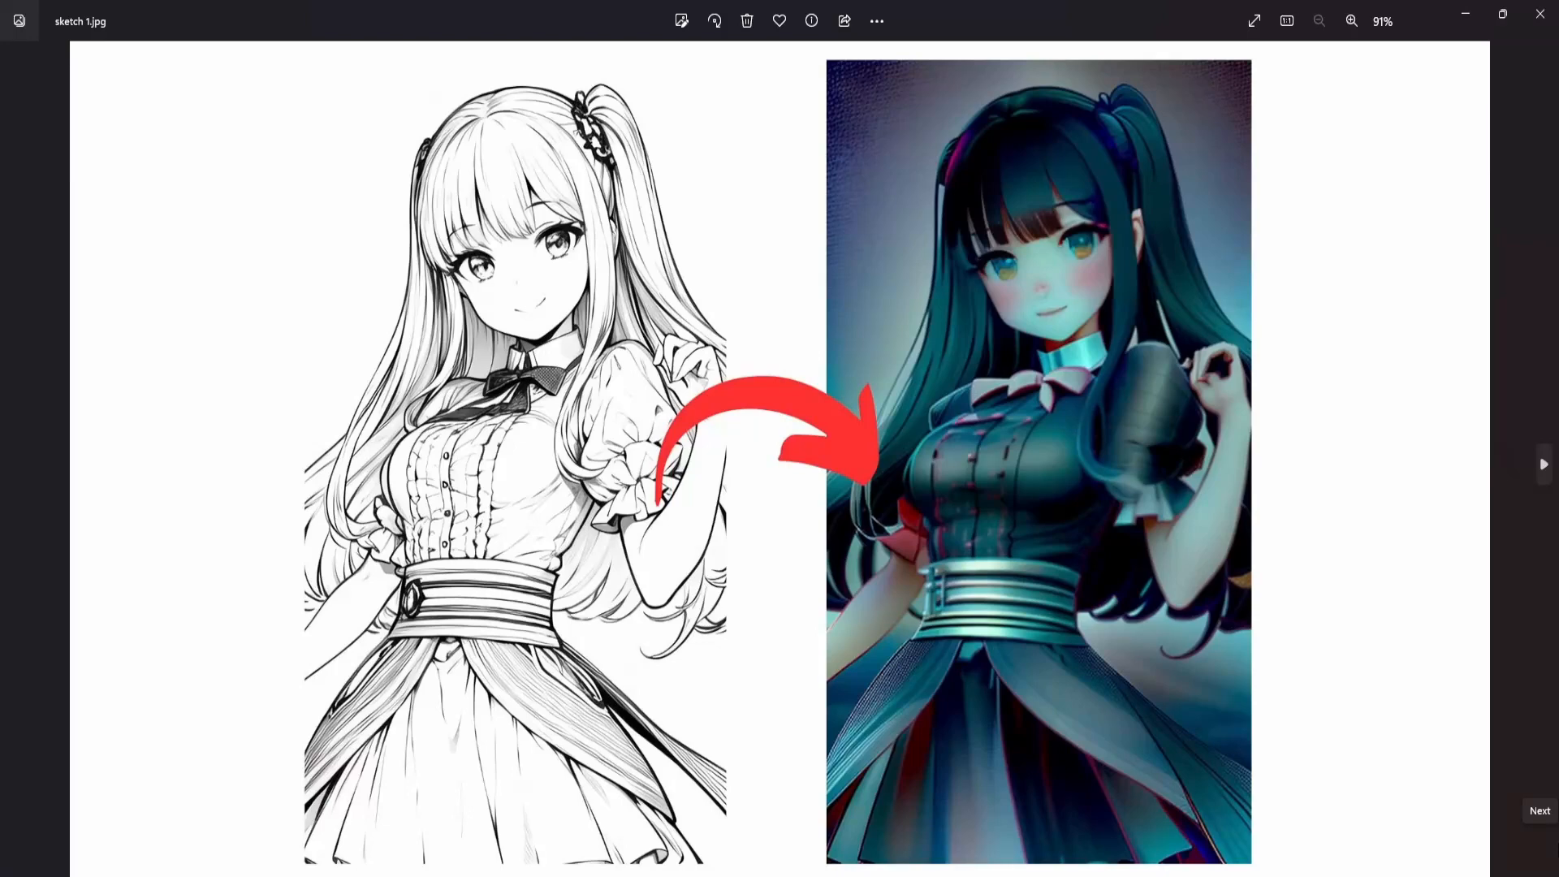
Step: Expand the ControlNet panel on the txt2img page to receive the sketch
click(1543, 463)
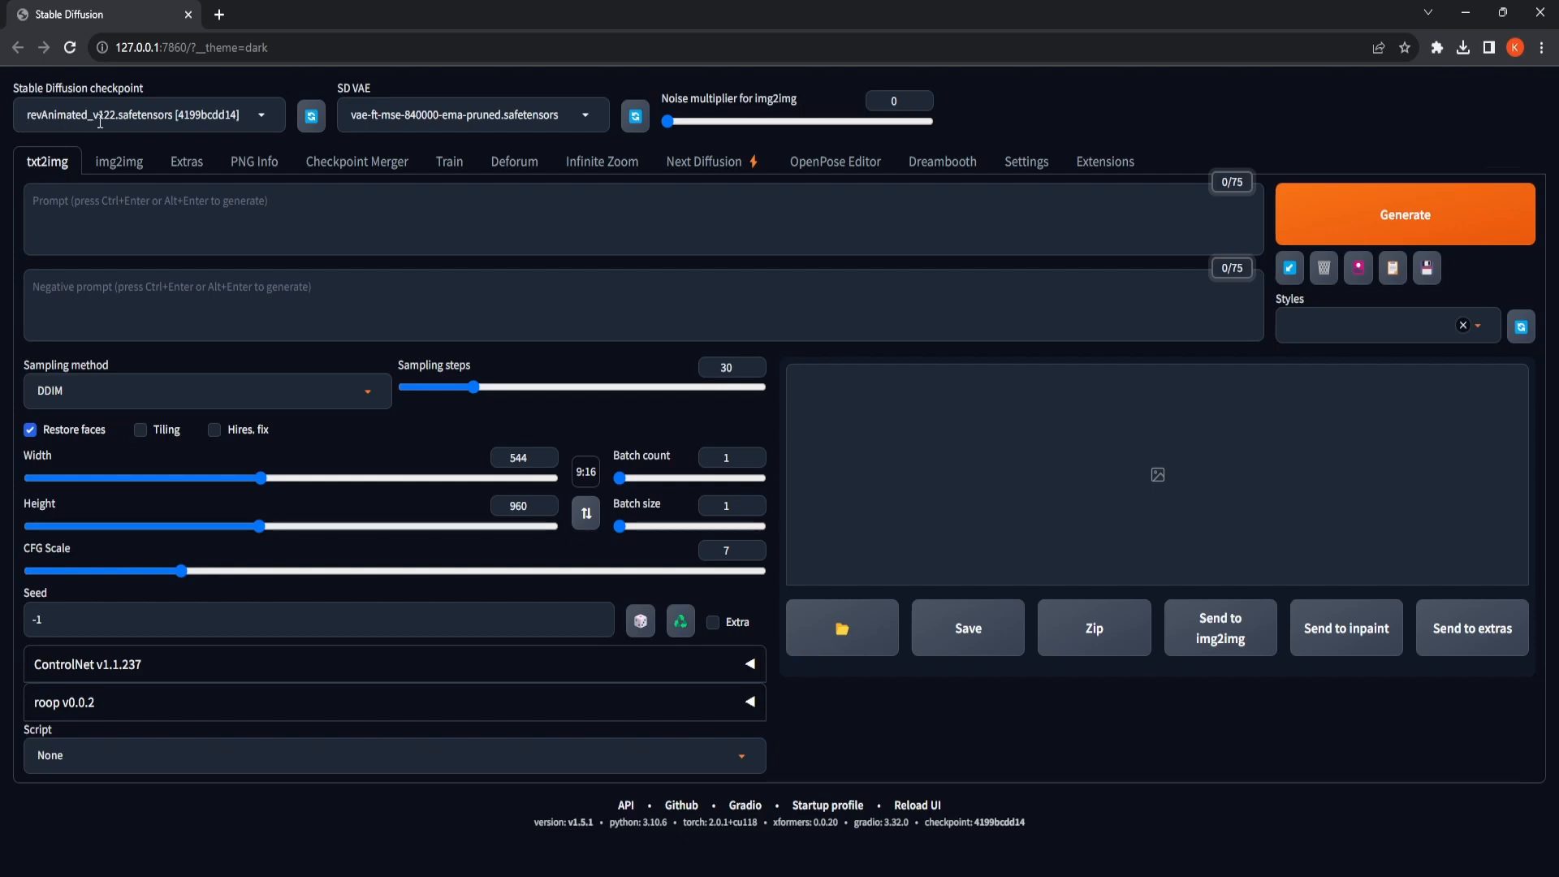
mouse_move(71, 388)
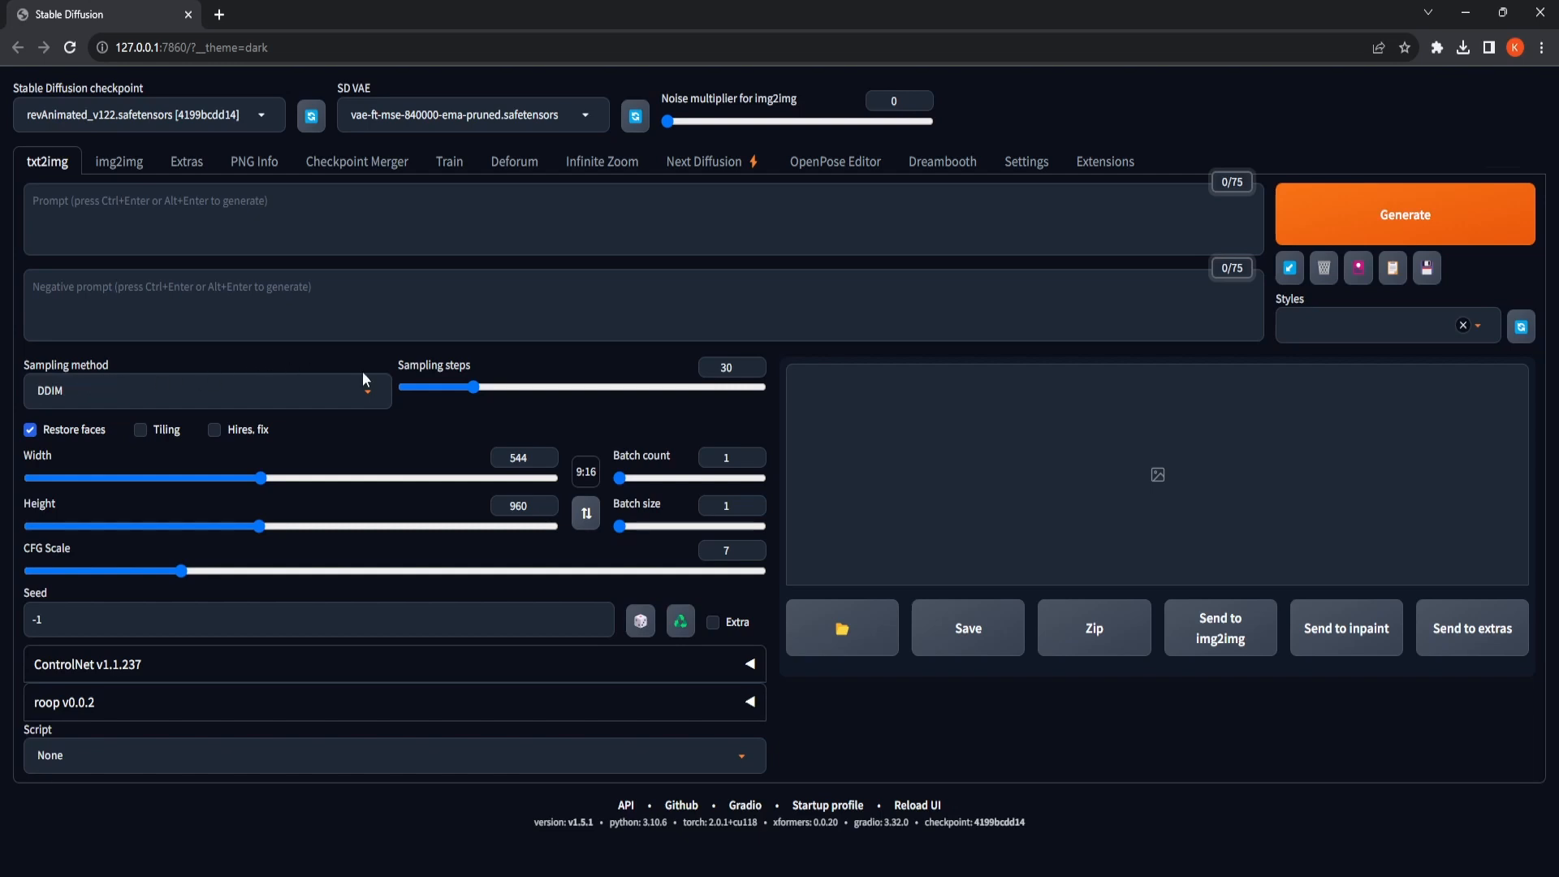
mouse_move(463, 385)
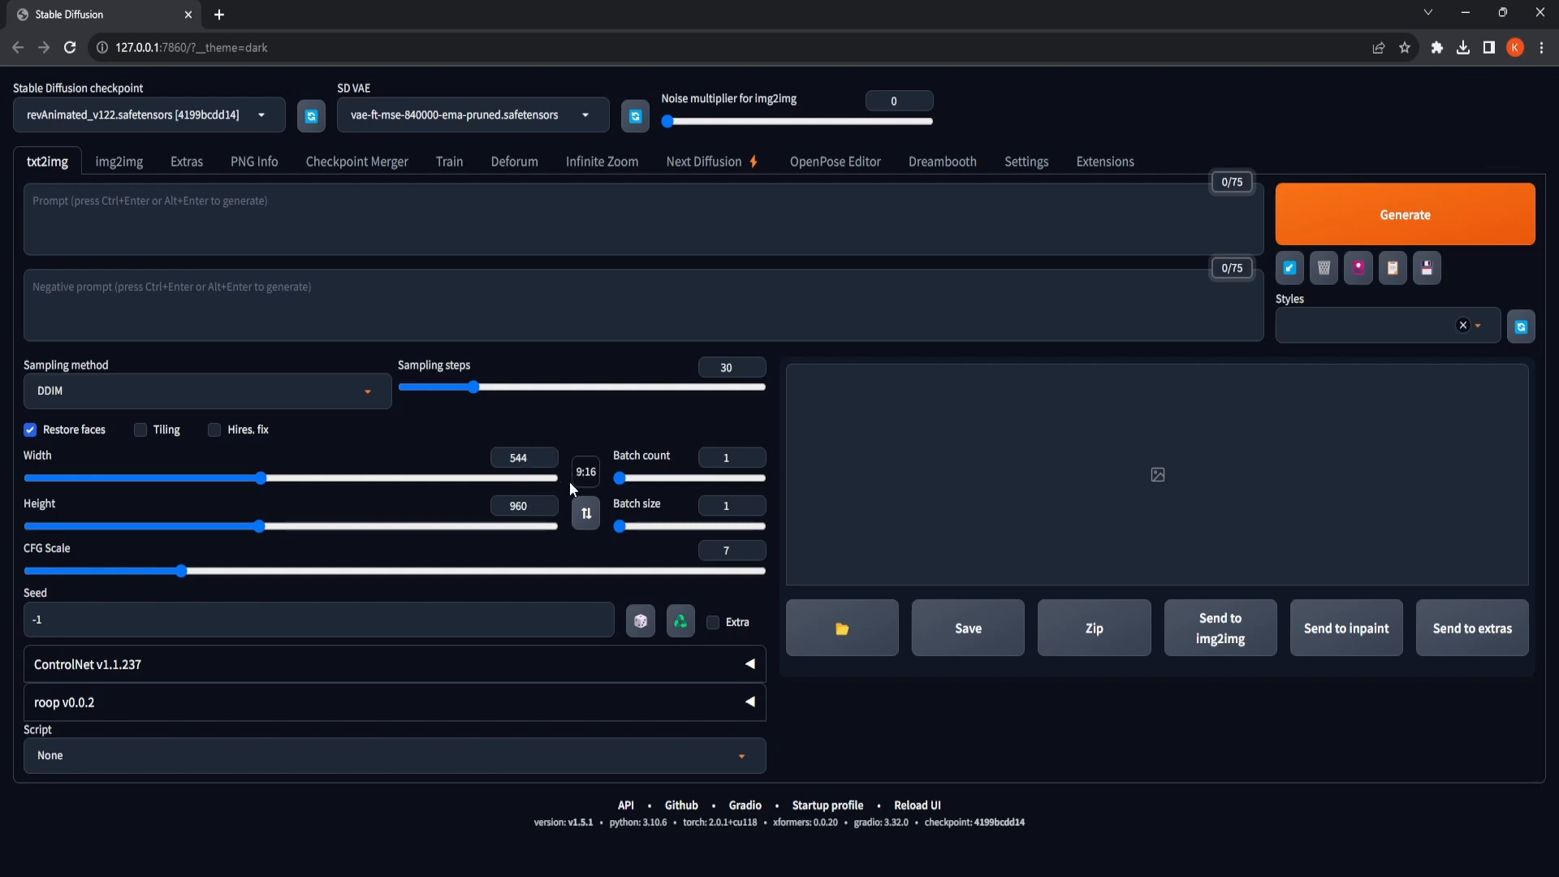
mouse_move(582, 489)
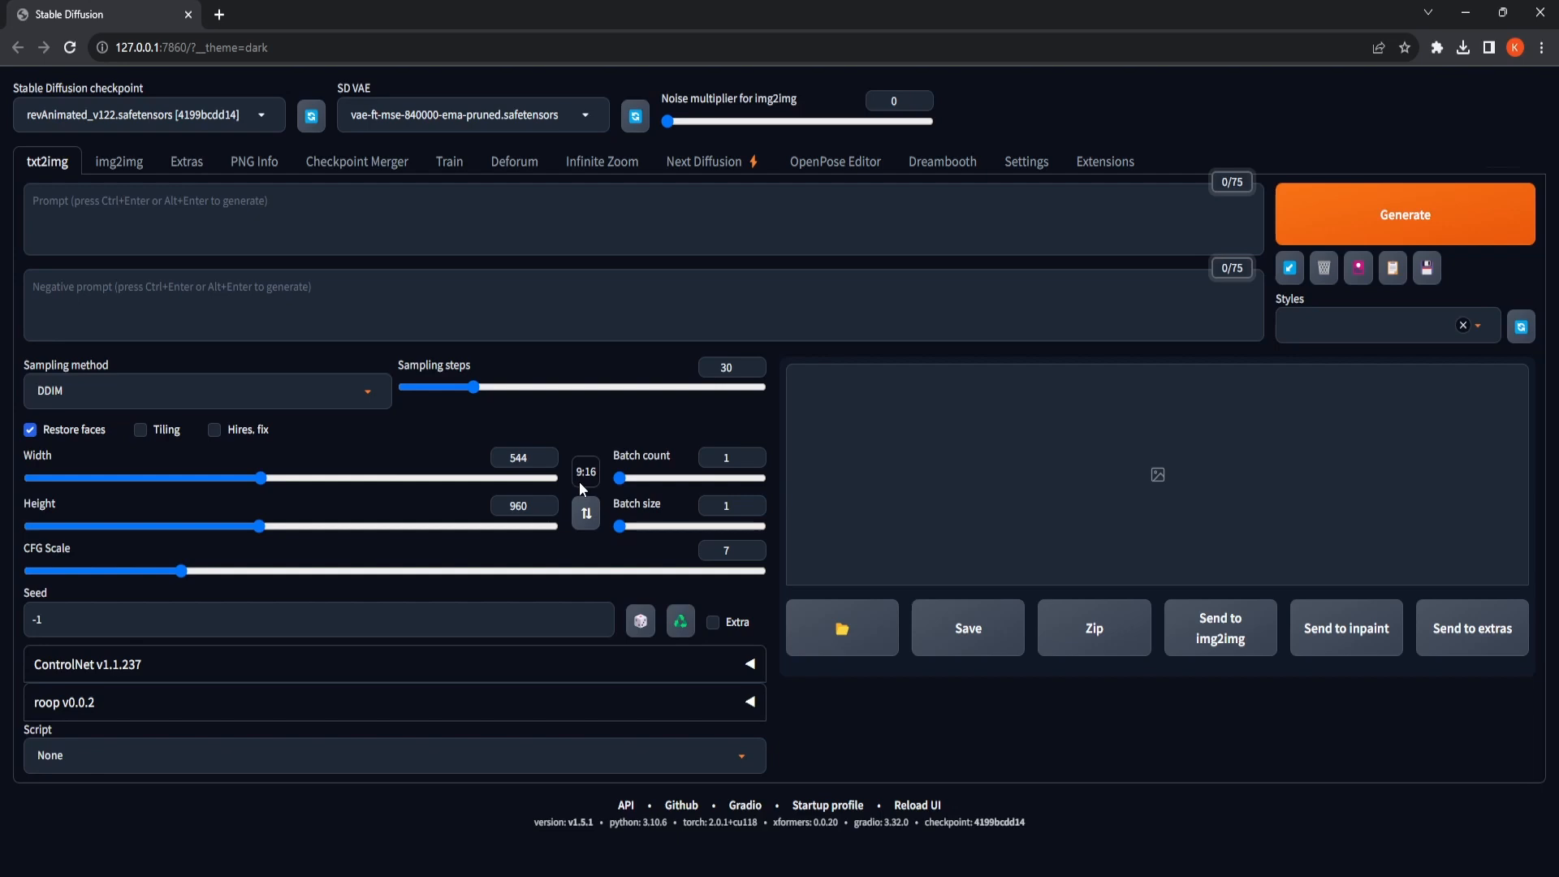
mouse_move(405, 554)
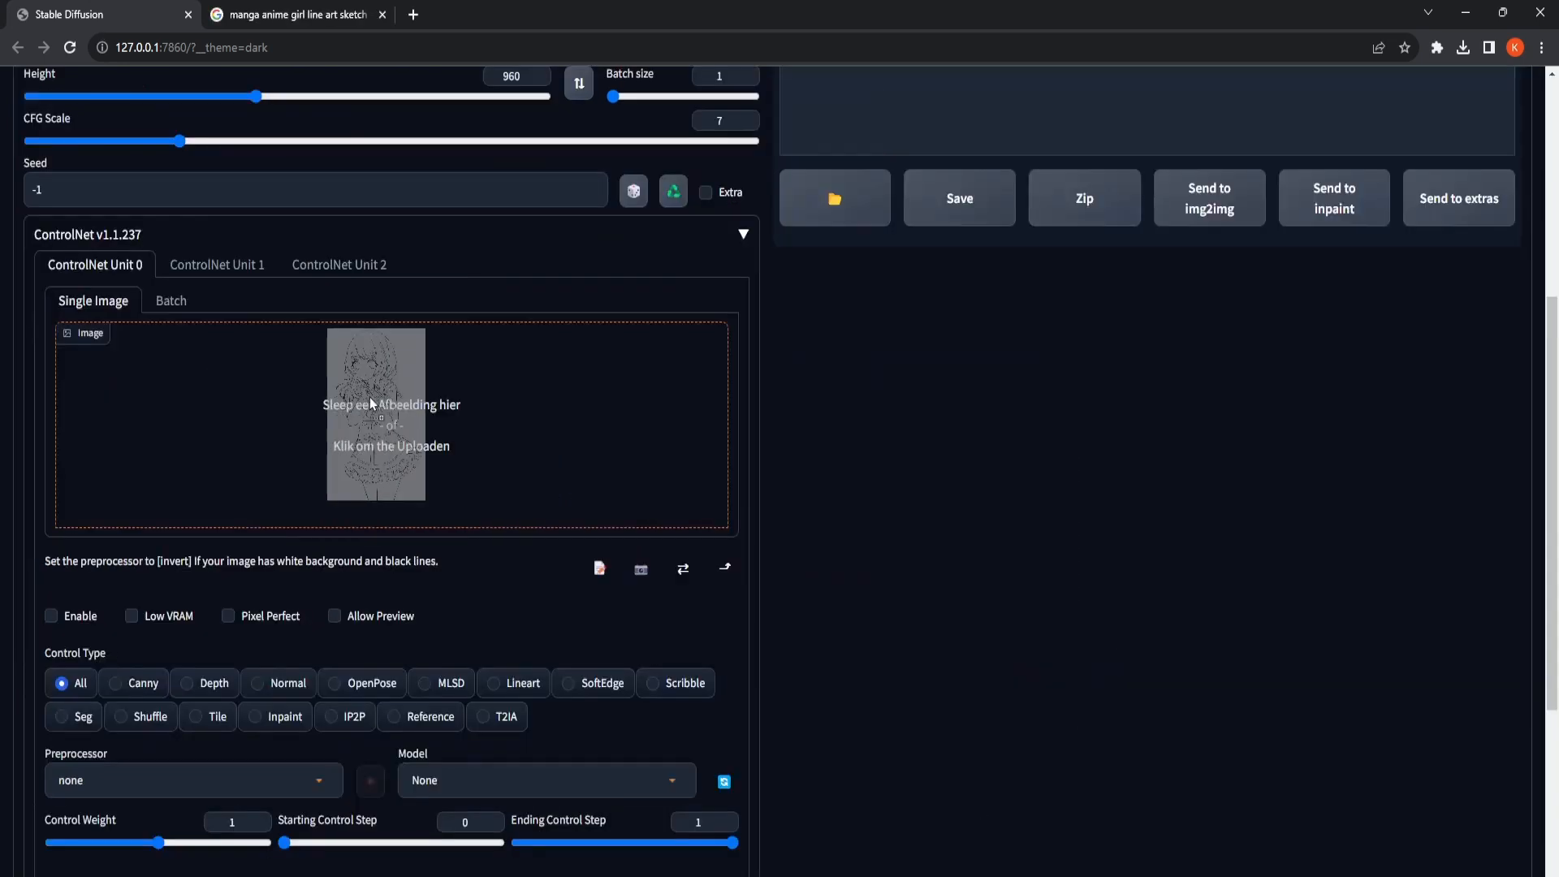
Step: Load the anime girl line-art sketch into ControlNet Unit 0's Single Image area
click(392, 418)
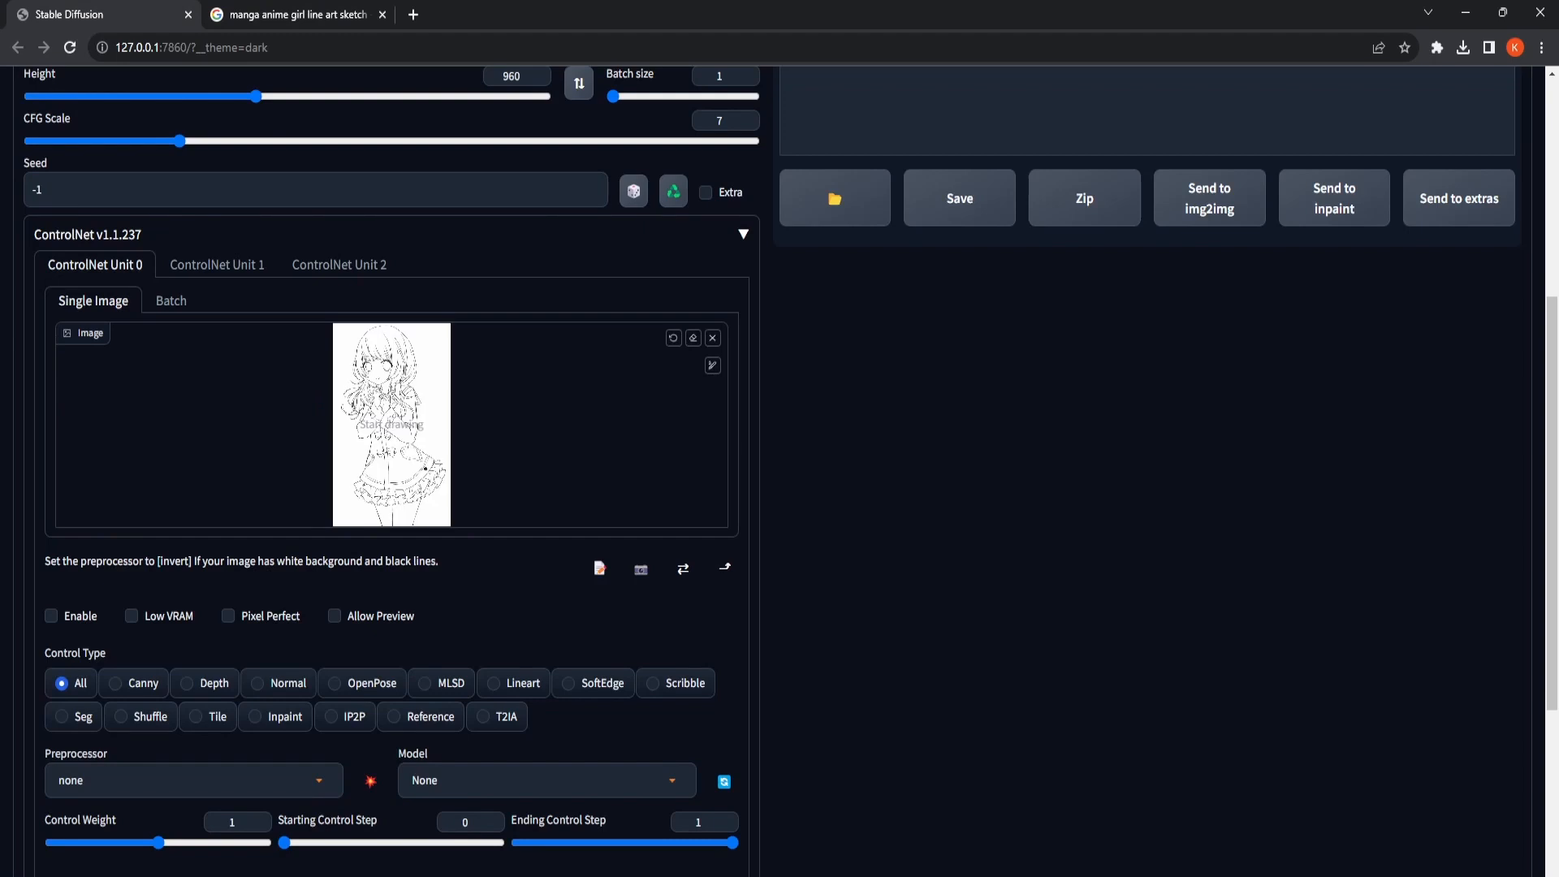
mouse_move(370, 587)
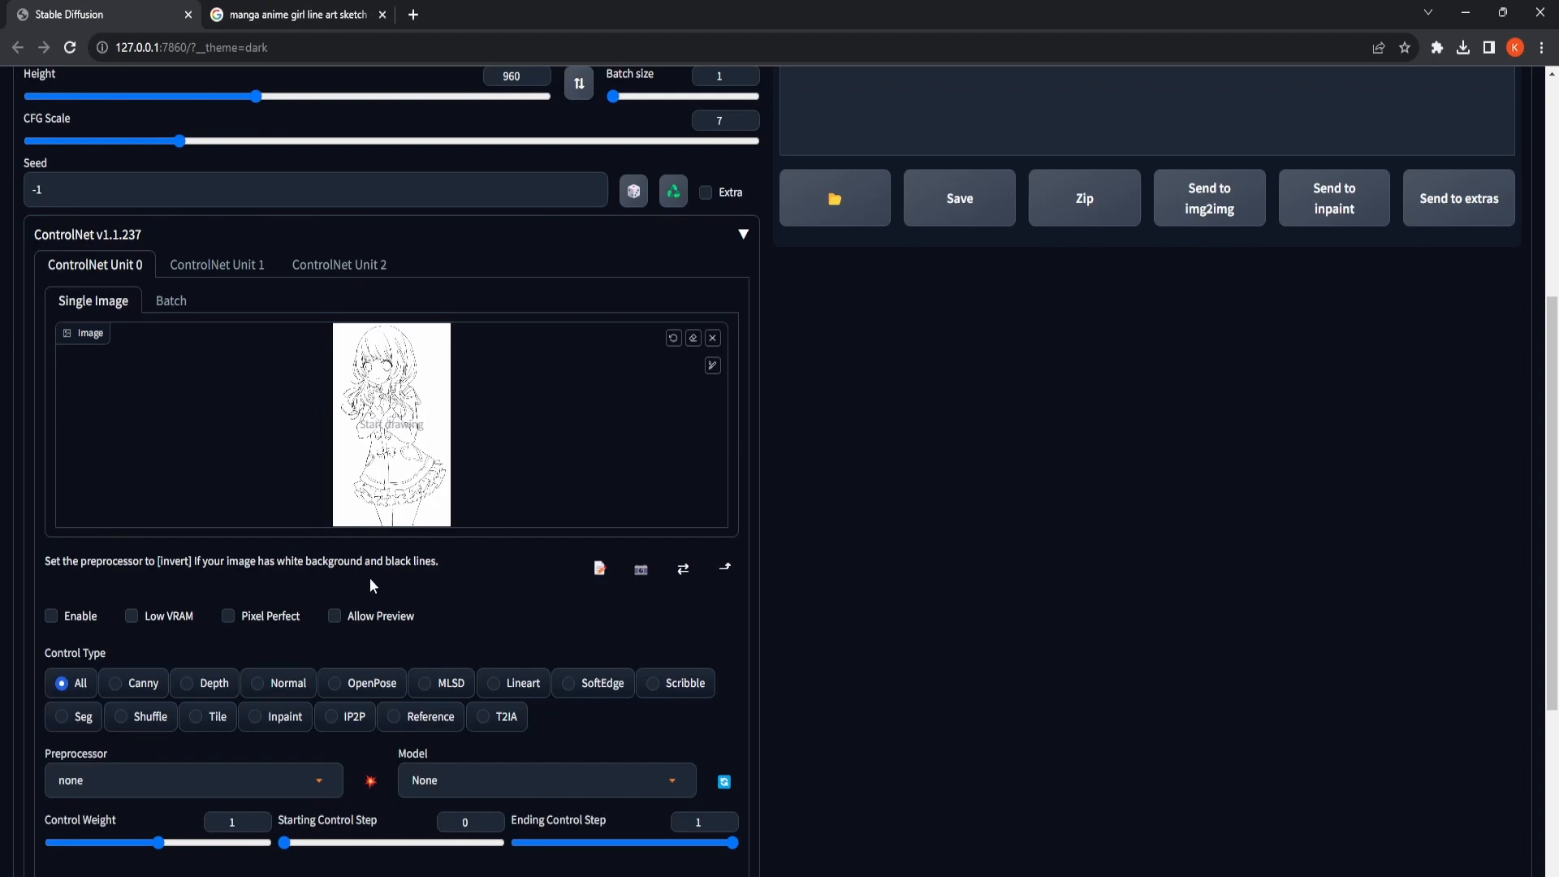
scroll(down, 3)
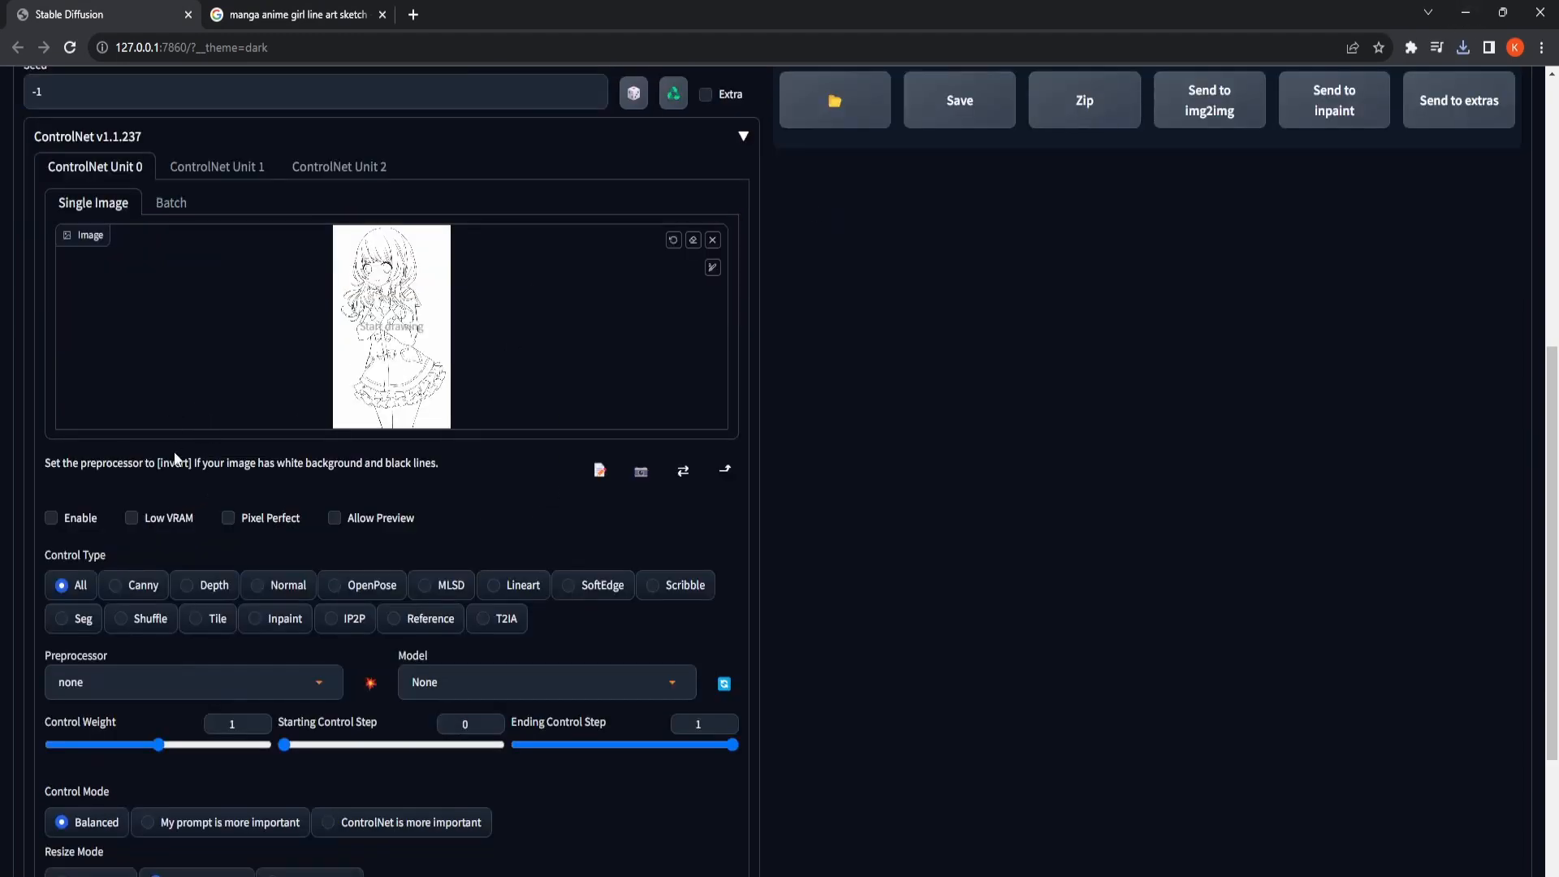
mouse_move(112, 502)
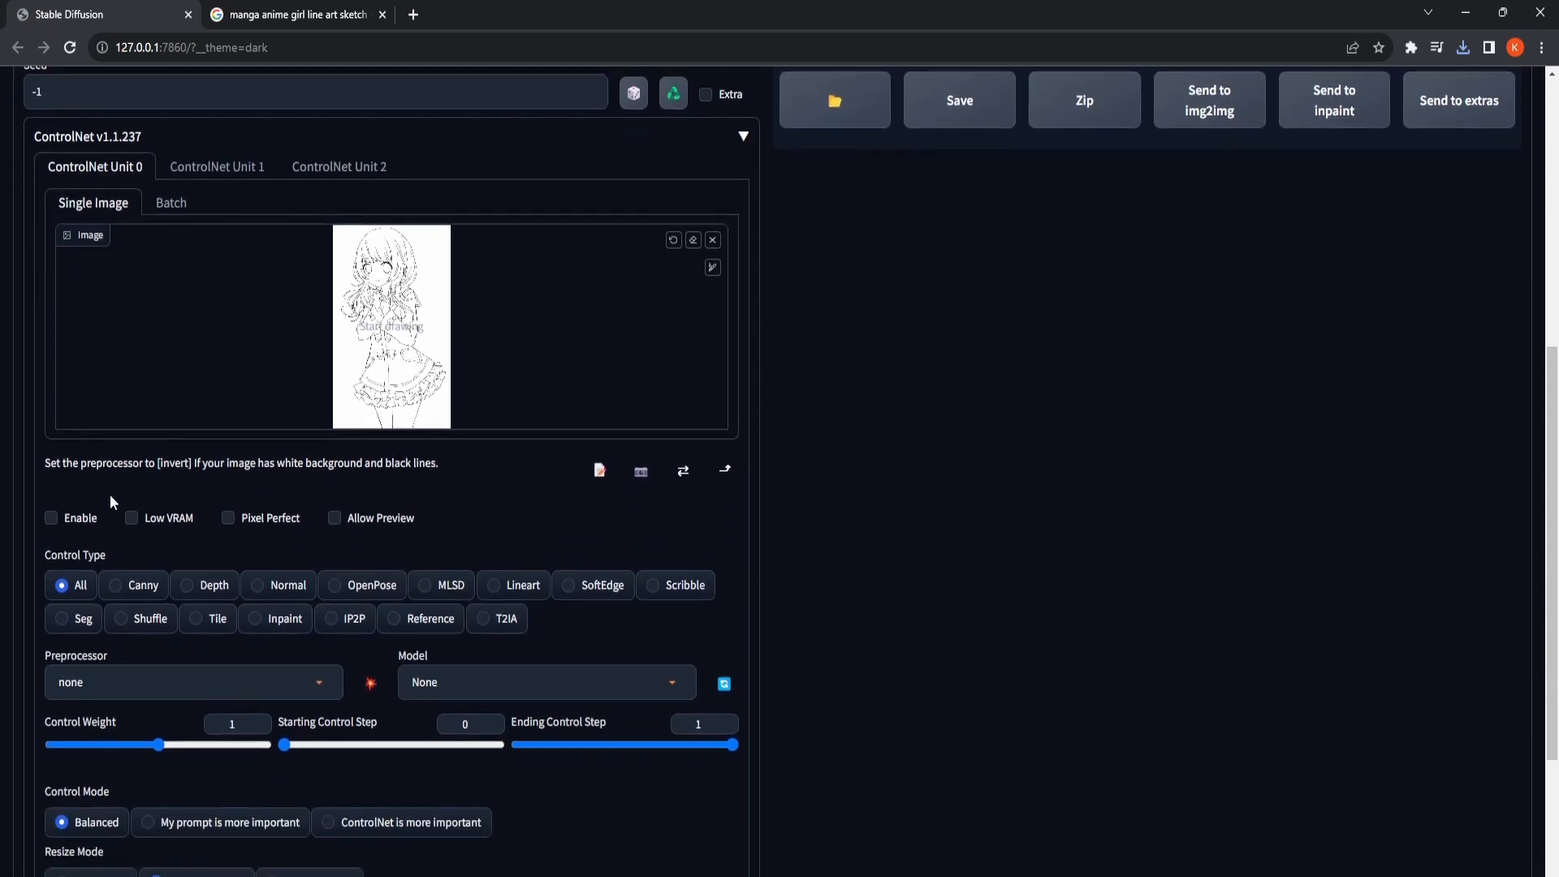
Step: Enable Unit 0 as pixel-perfect Canny control at weight 2 and preview the detected edges
click(52, 519)
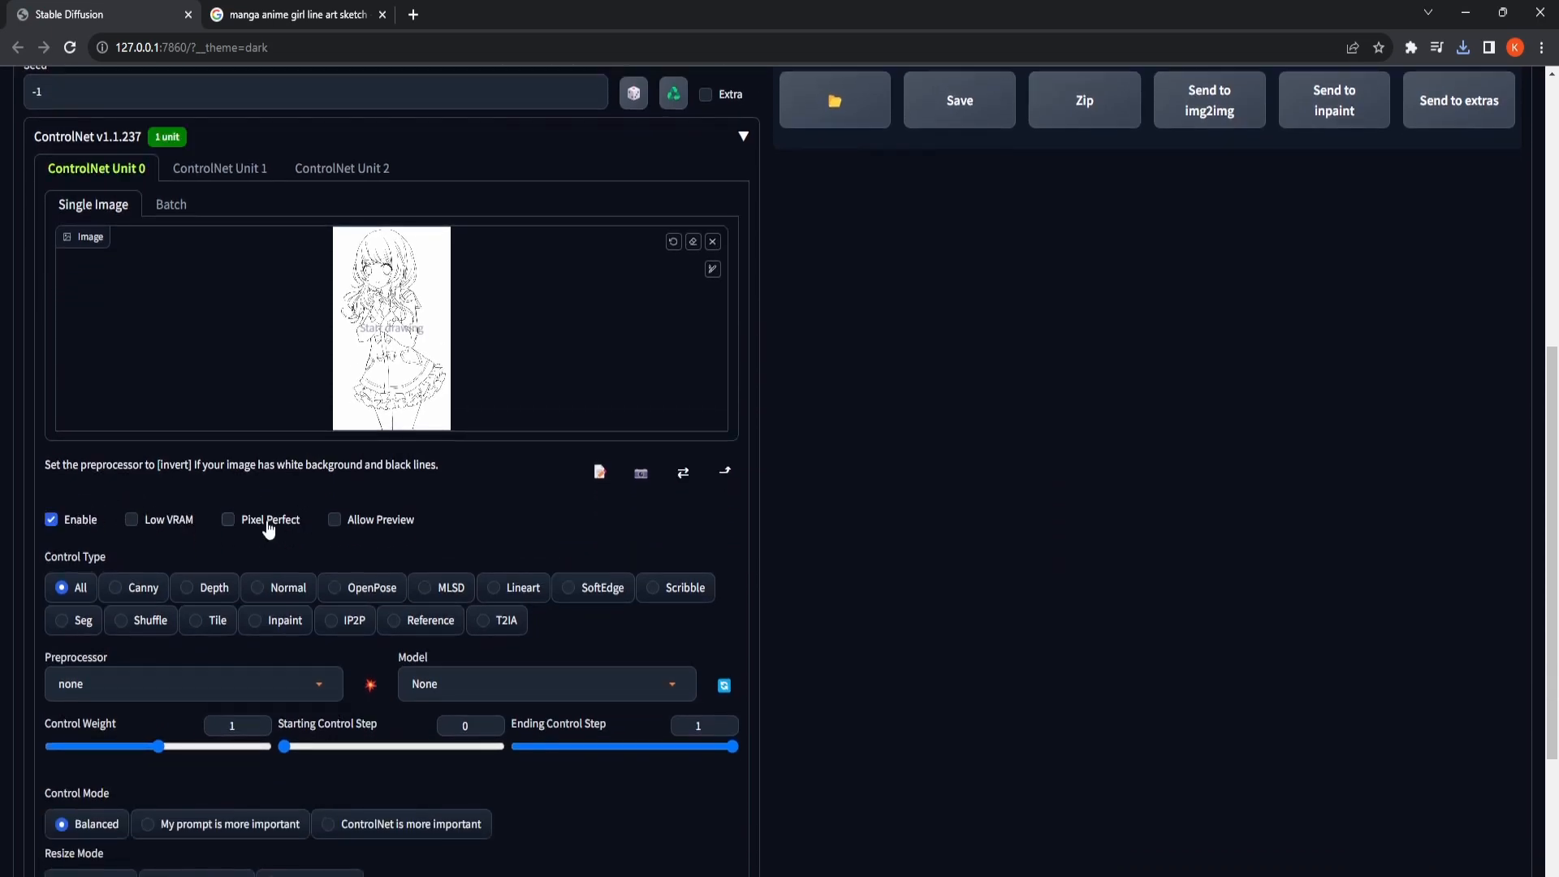
click(334, 521)
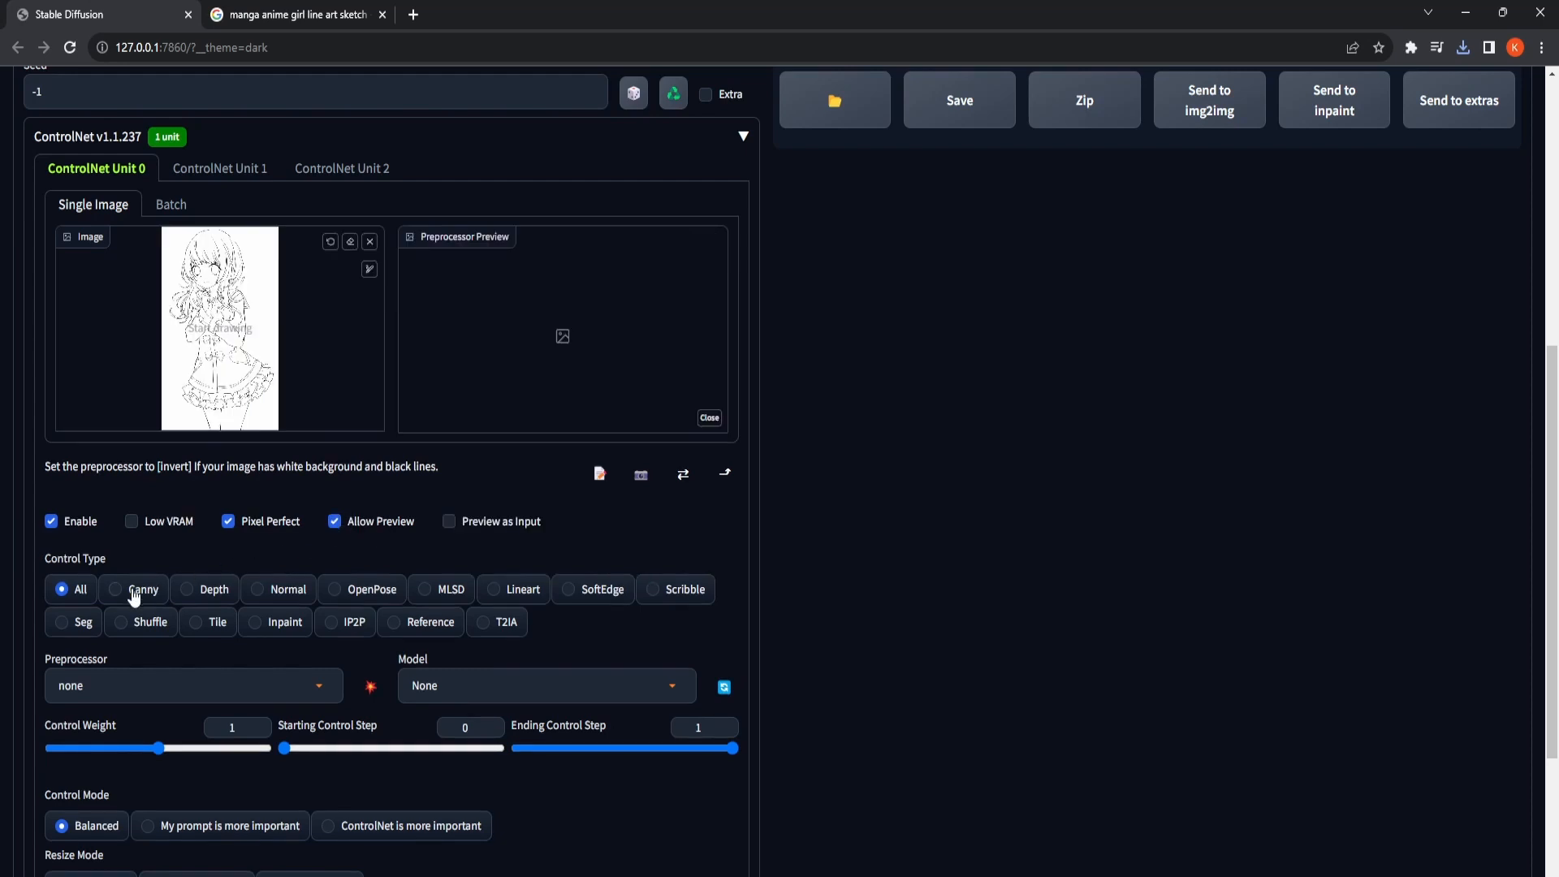
click(136, 588)
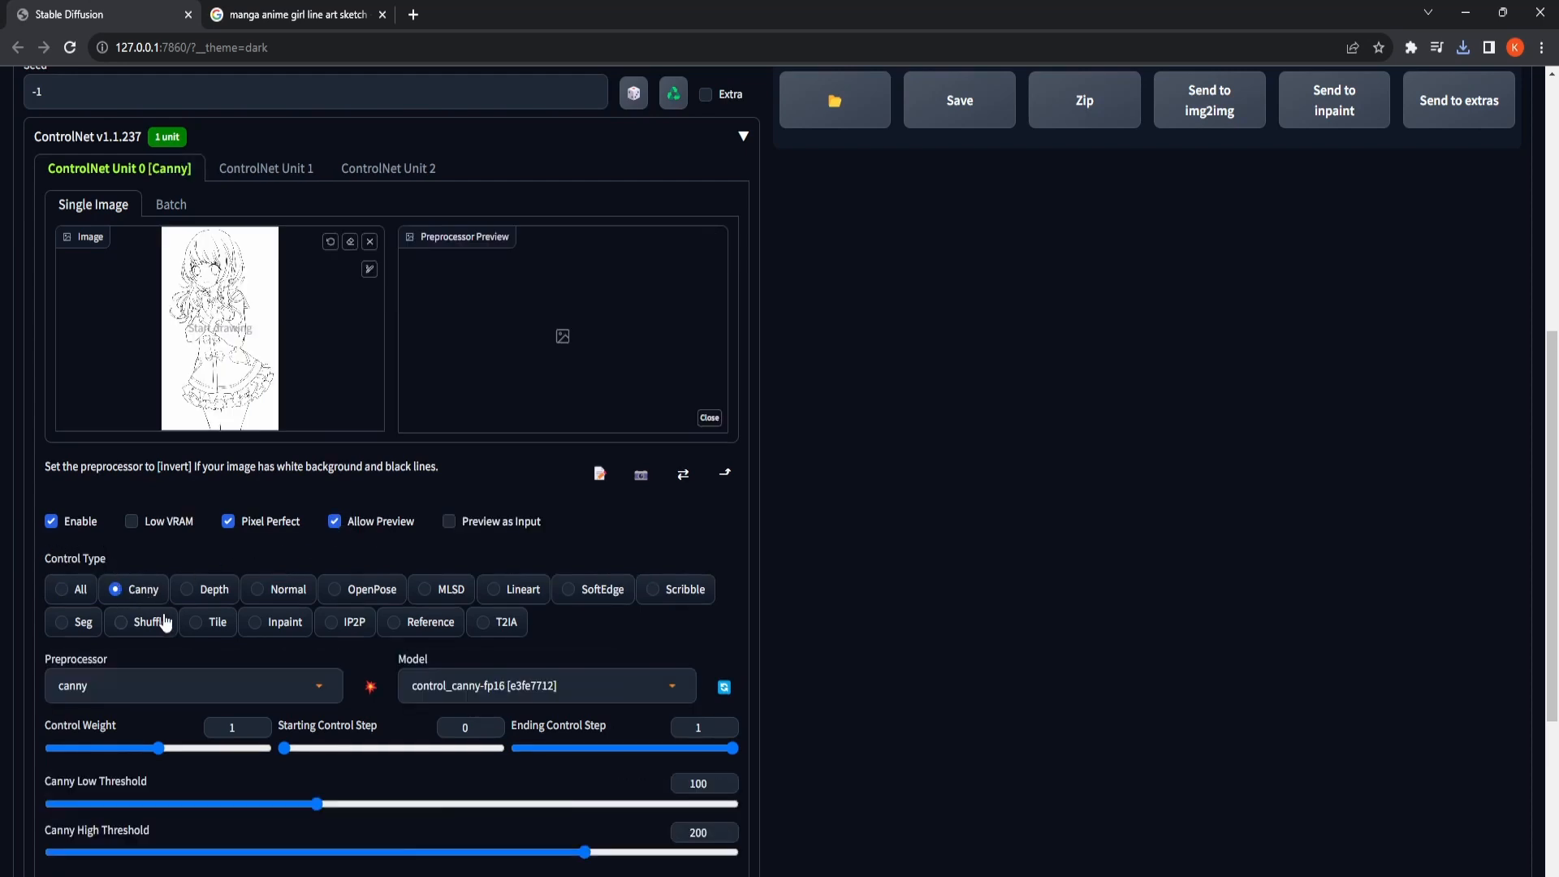
drag(167, 747, 265, 747)
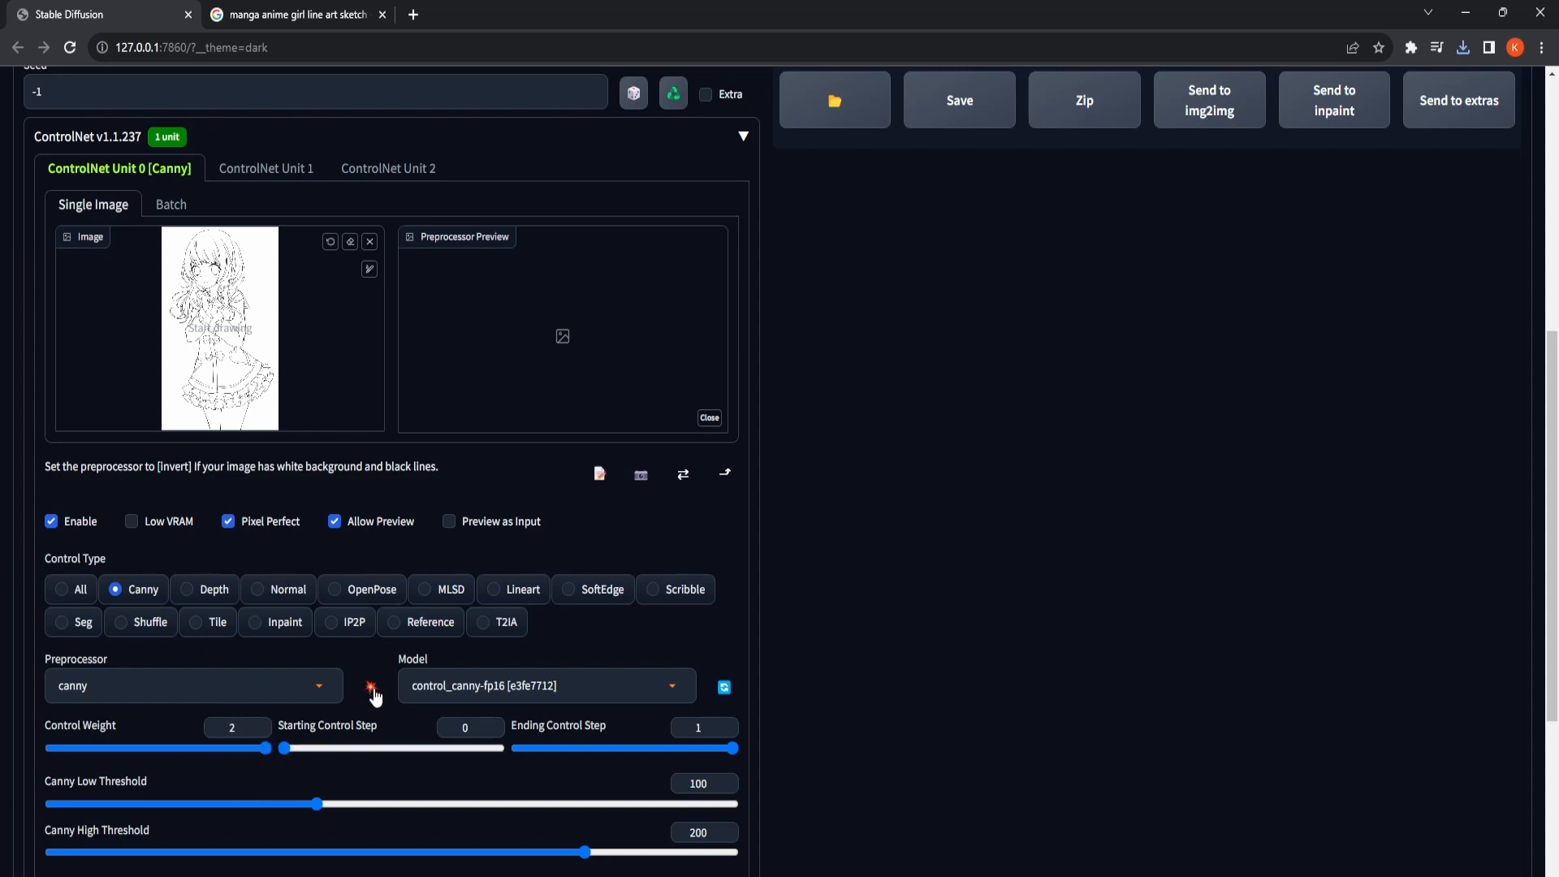
click(370, 687)
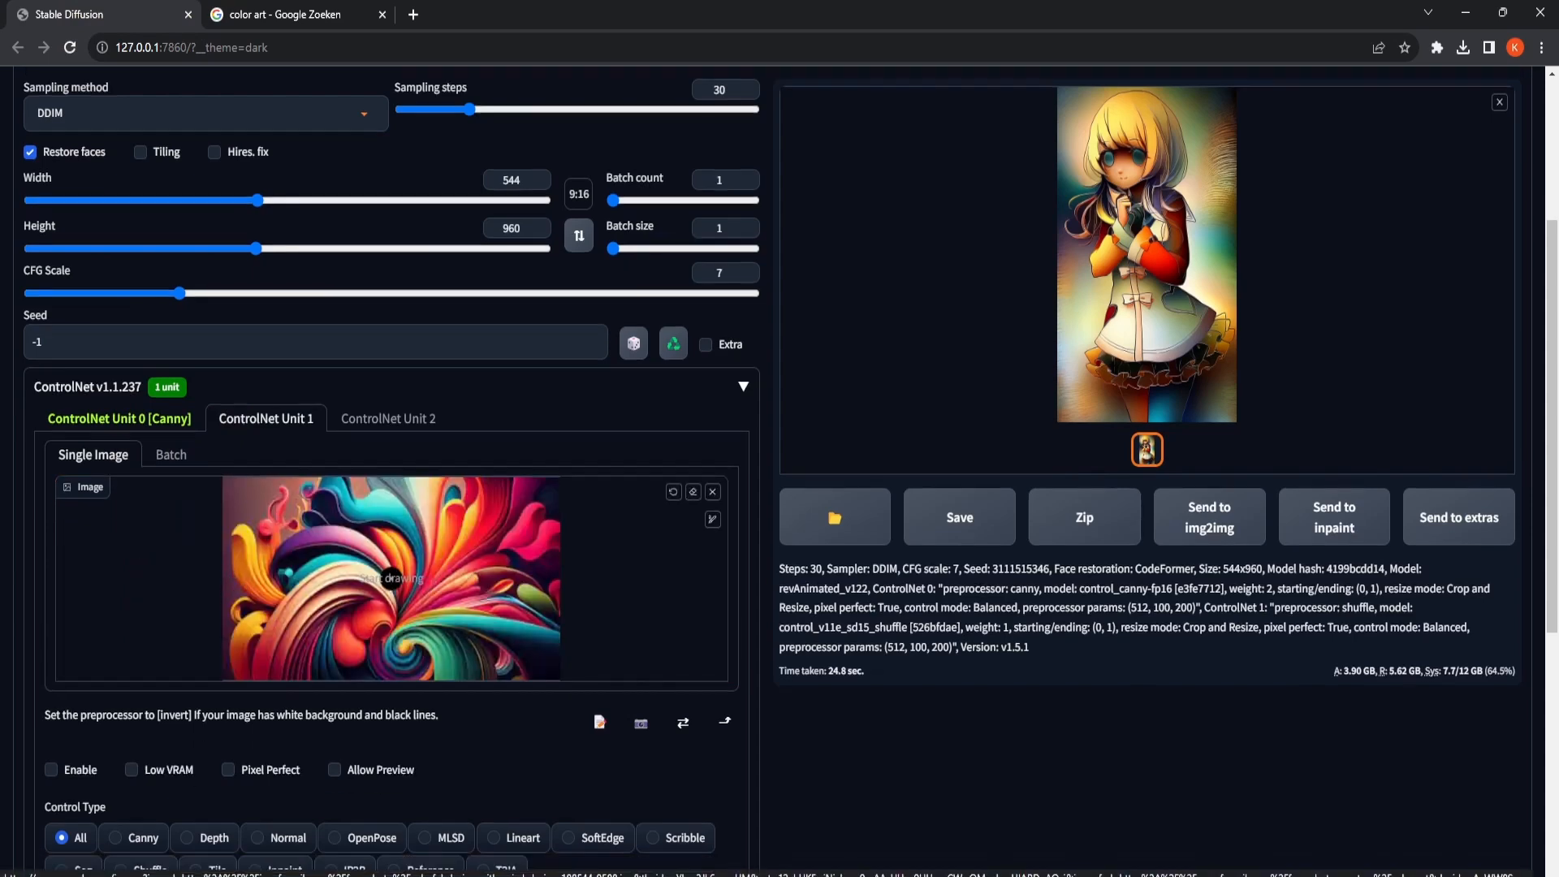
Step: Enable ControlNet Unit 1, which holds the colourful swirling artwork
scroll(down, 3)
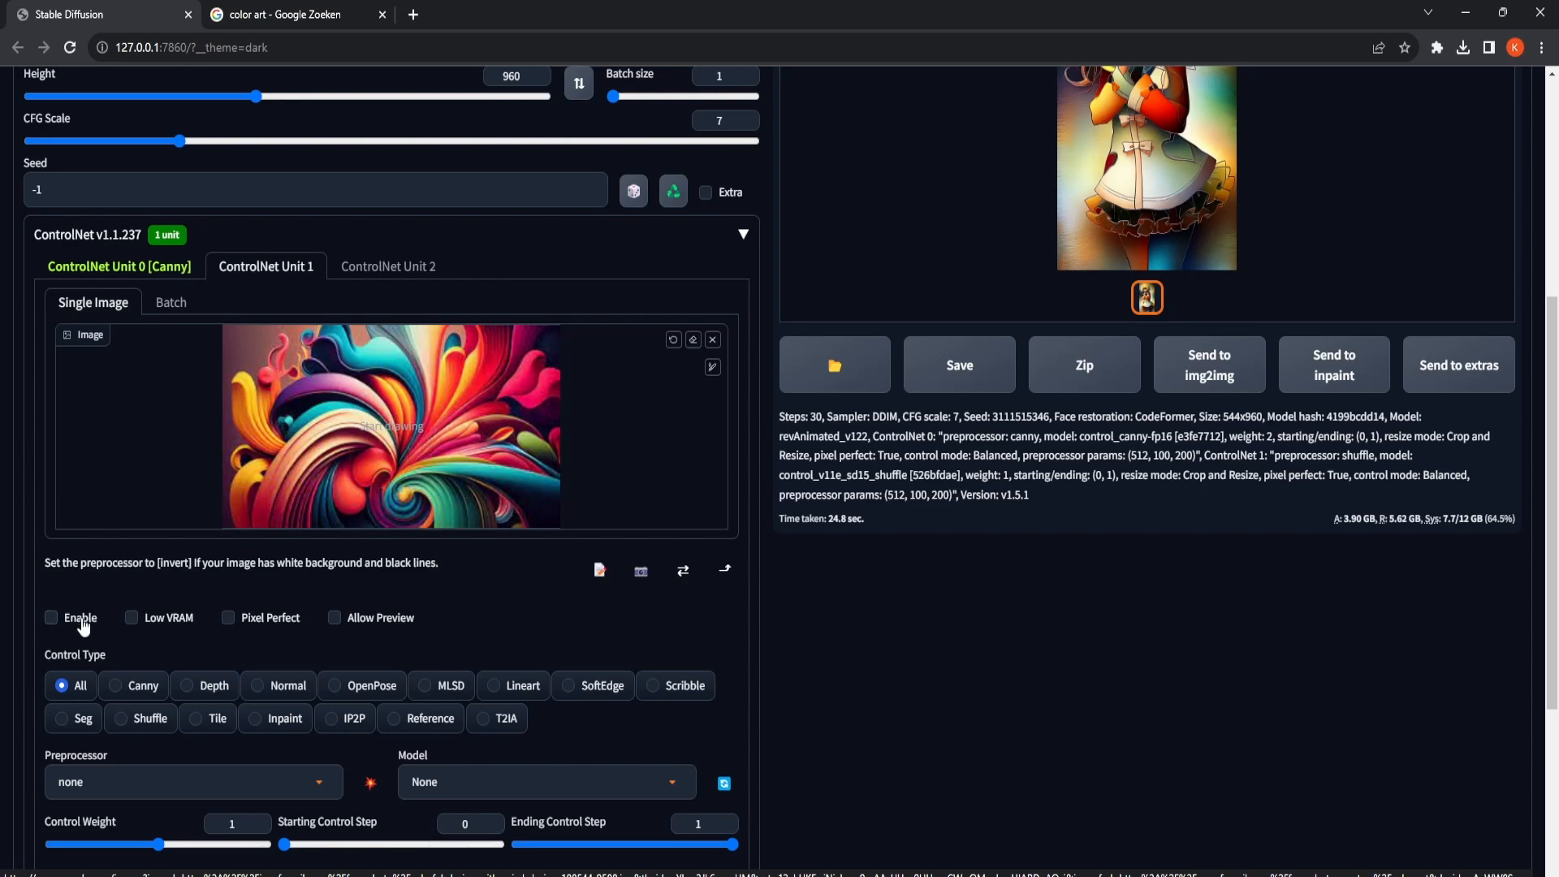
click(51, 617)
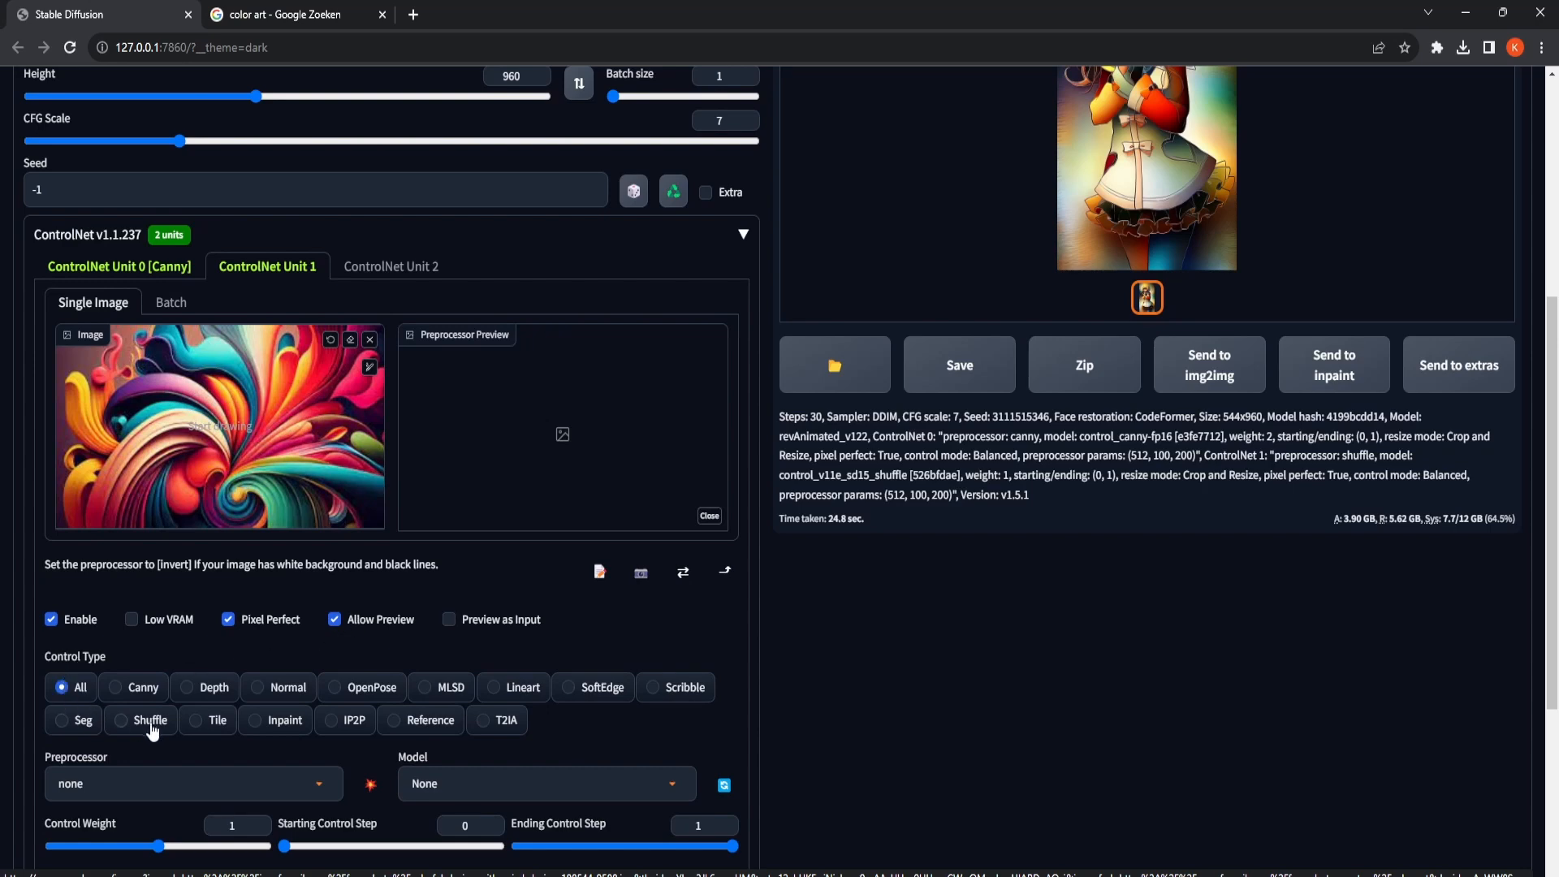
Step: Switch Unit 1 to Shuffle control type and preview the shuffled swirl palette
click(121, 720)
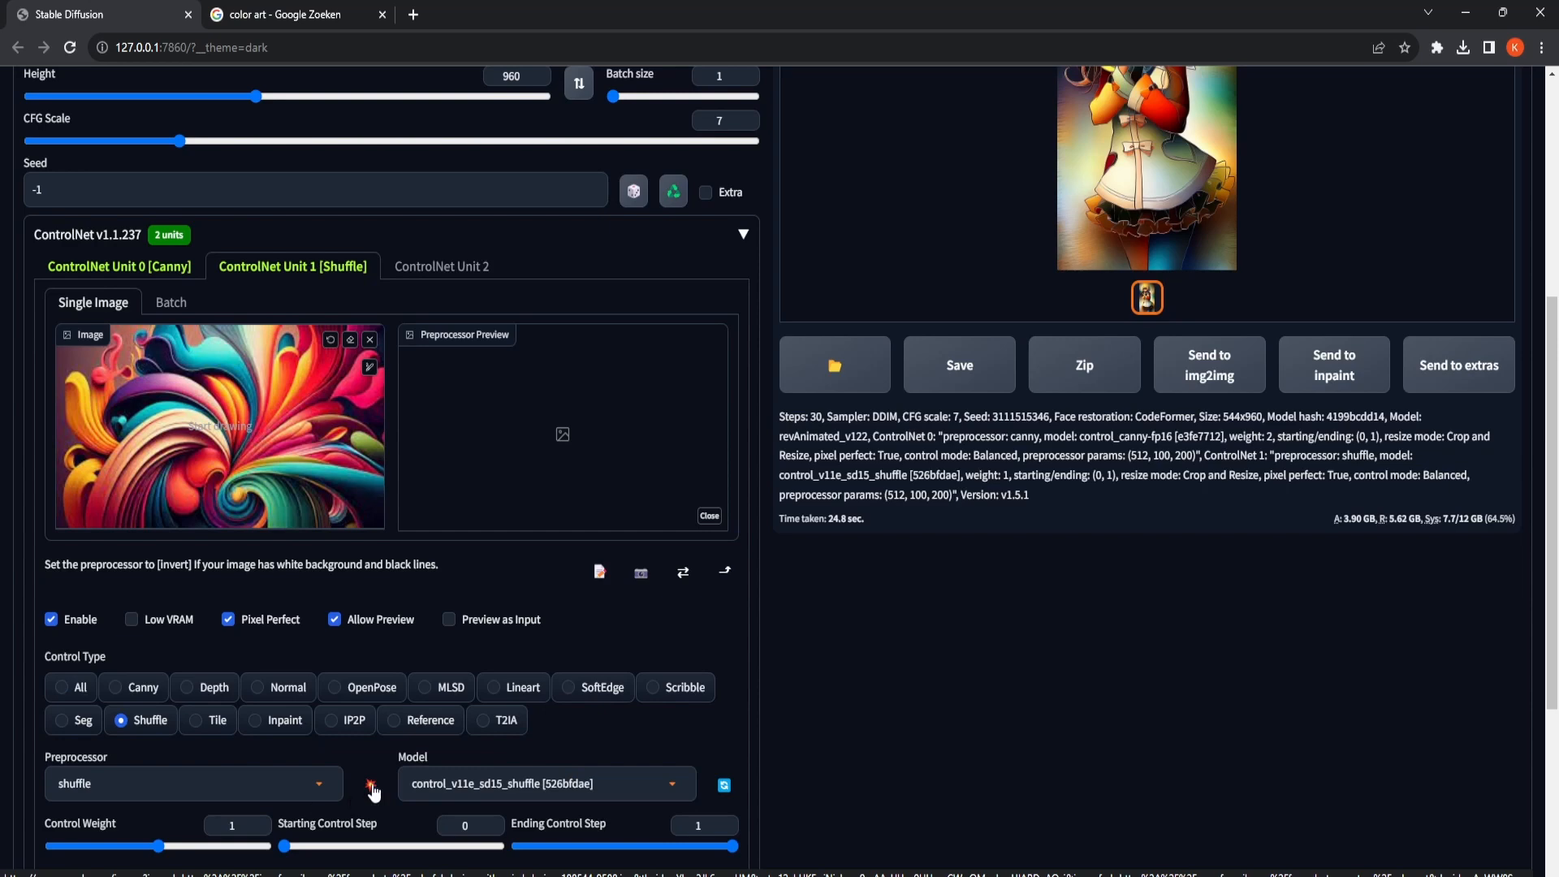
click(369, 787)
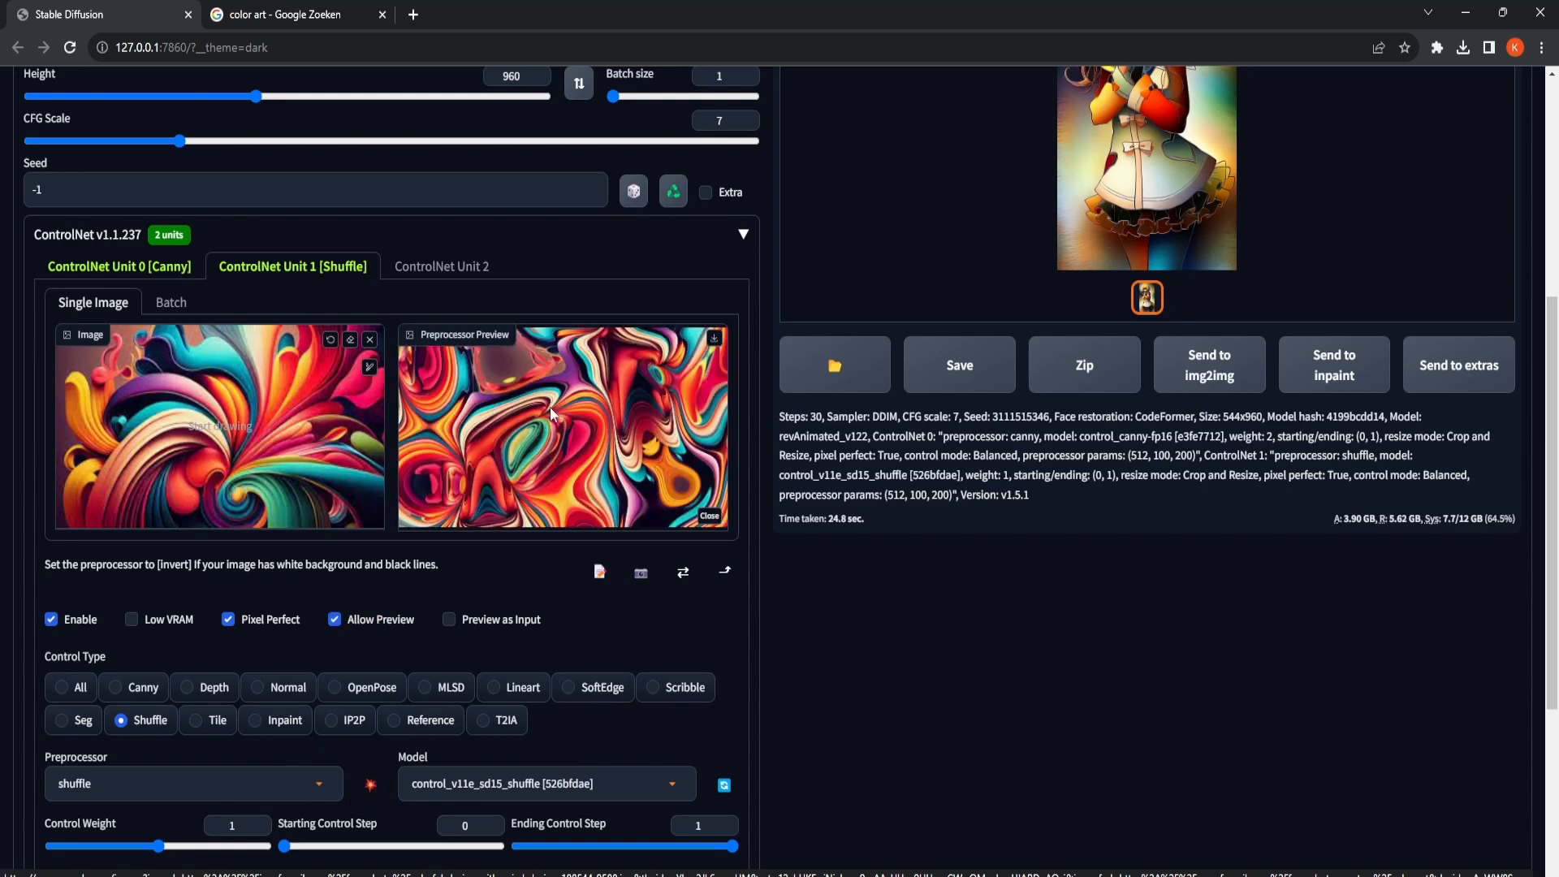
mouse_move(666, 423)
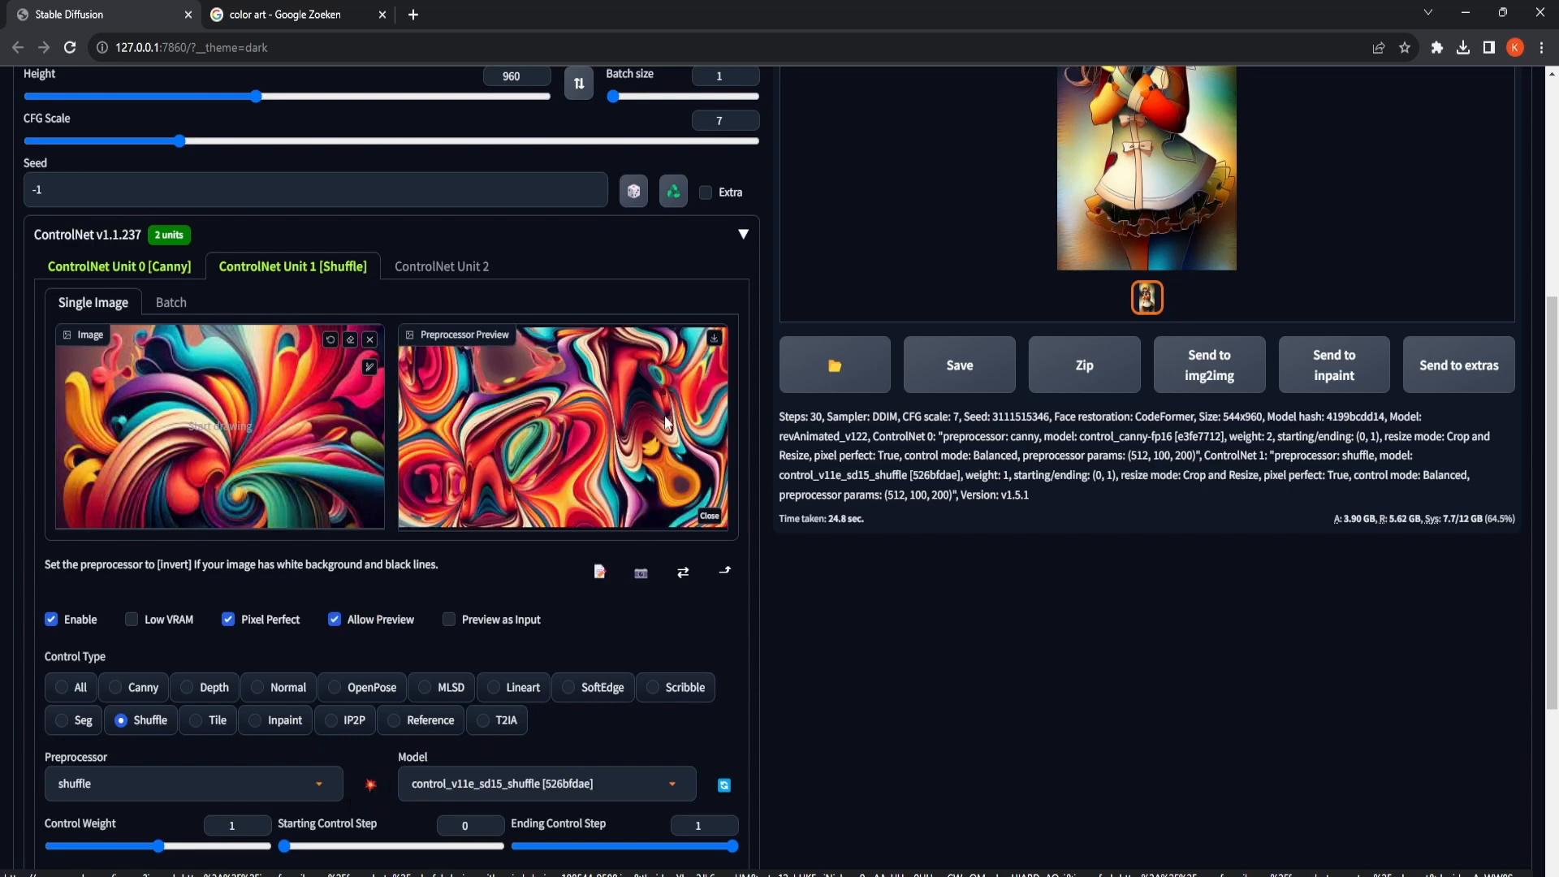
mouse_move(872, 679)
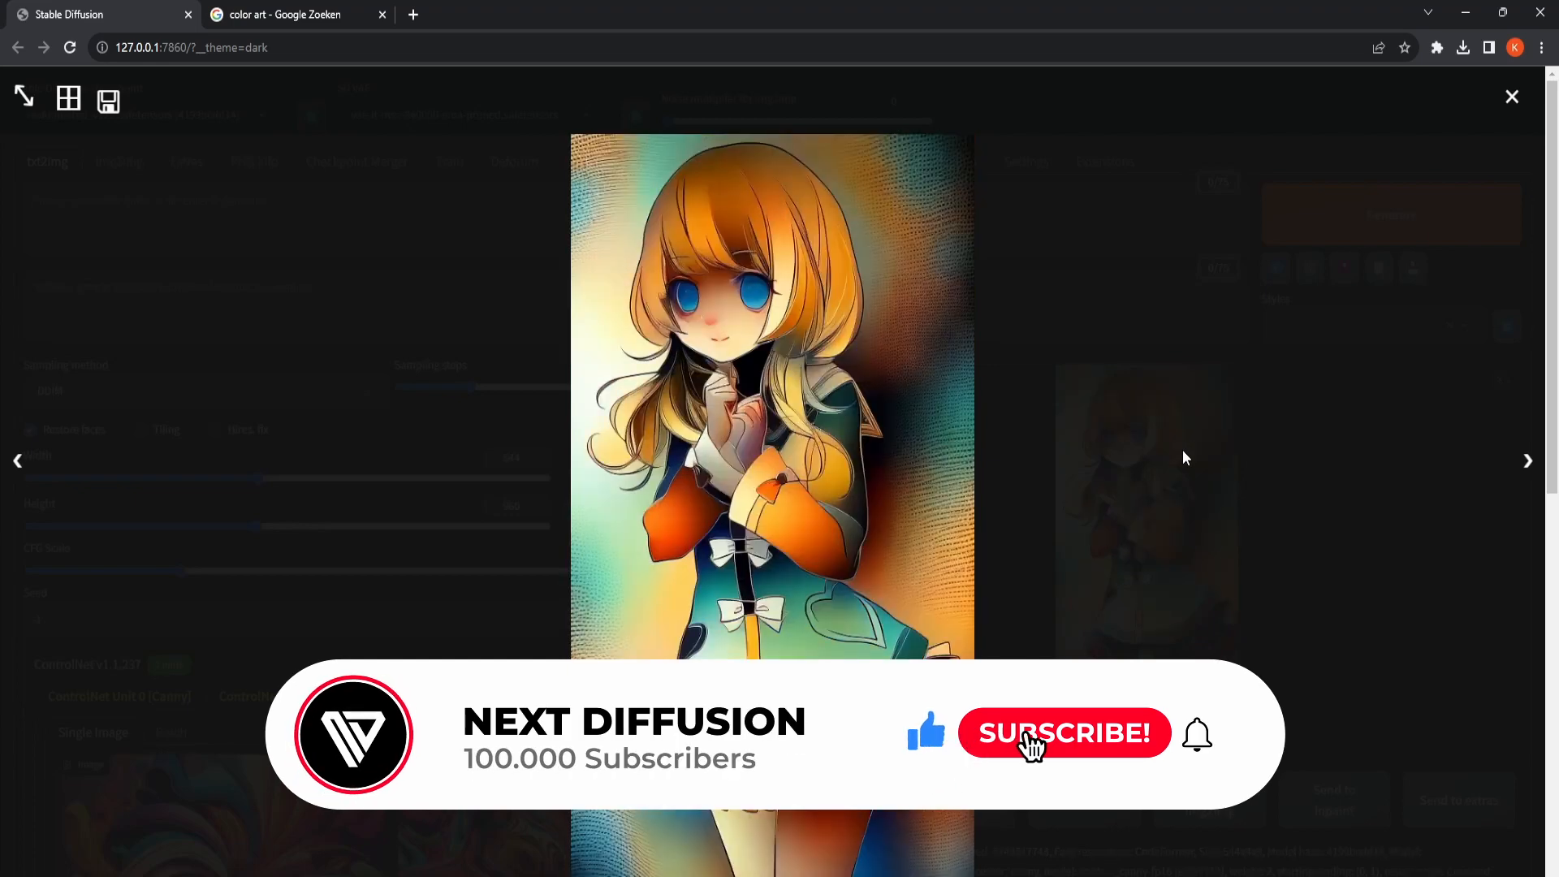
Step: Browse the colourised anime girl results at full size in the image viewer
click(1062, 733)
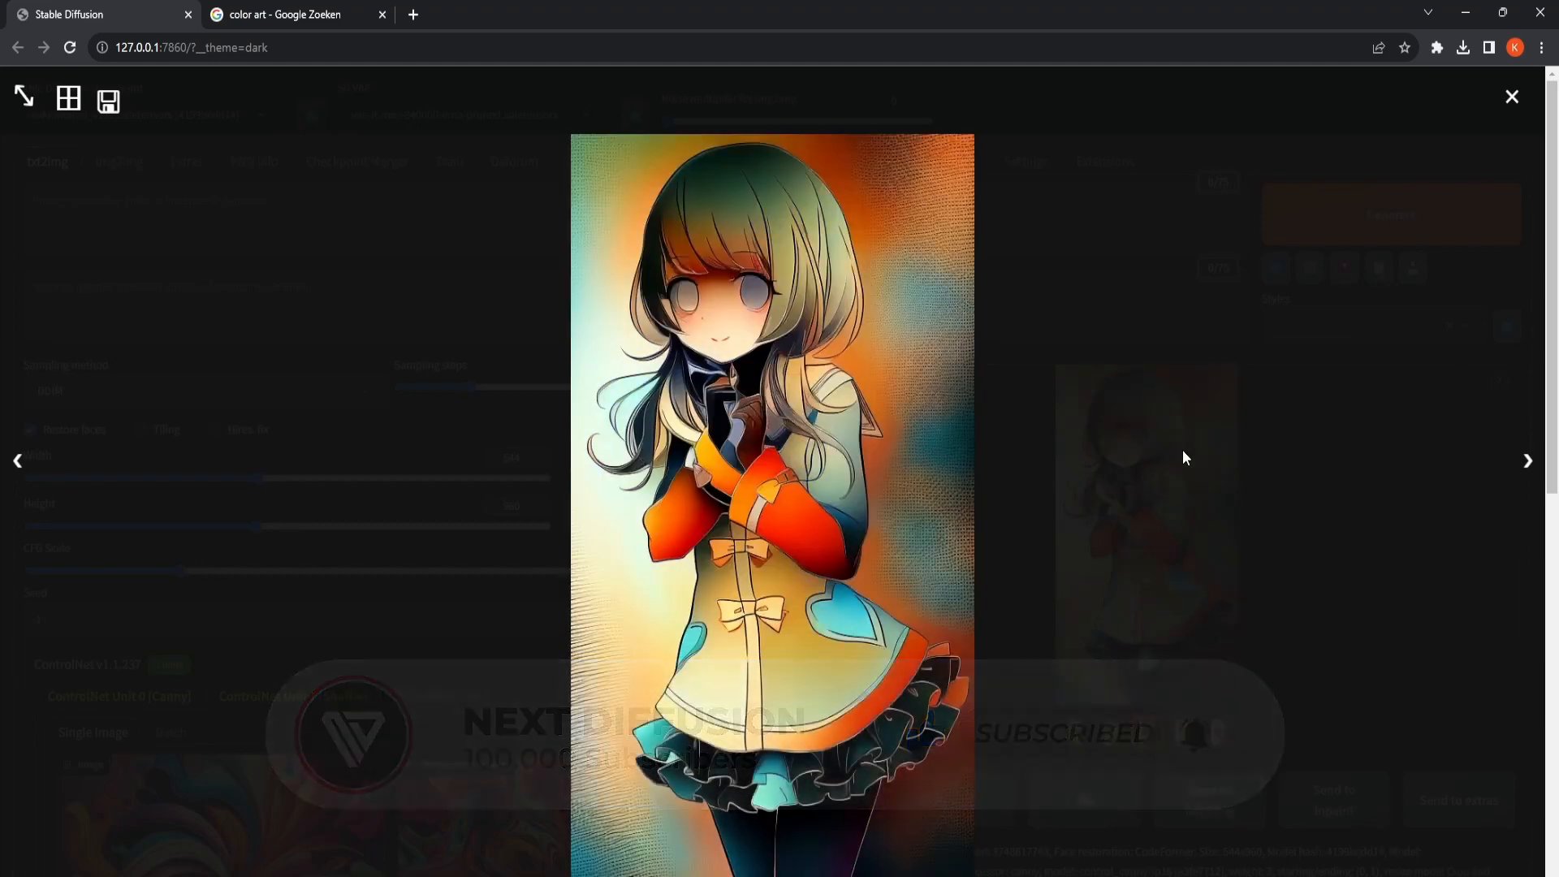
click(1527, 459)
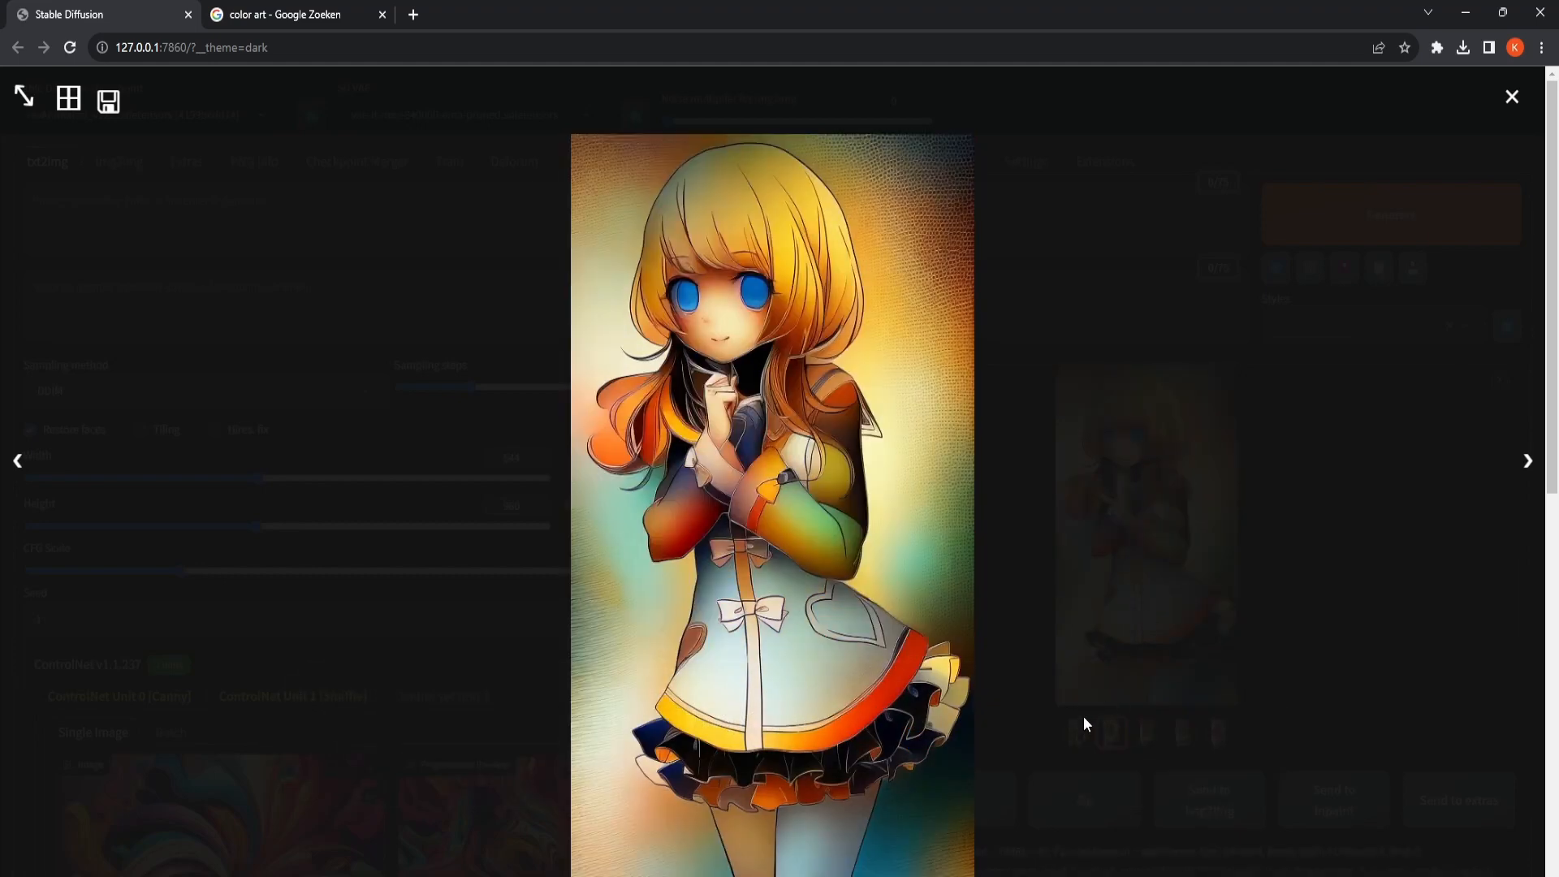